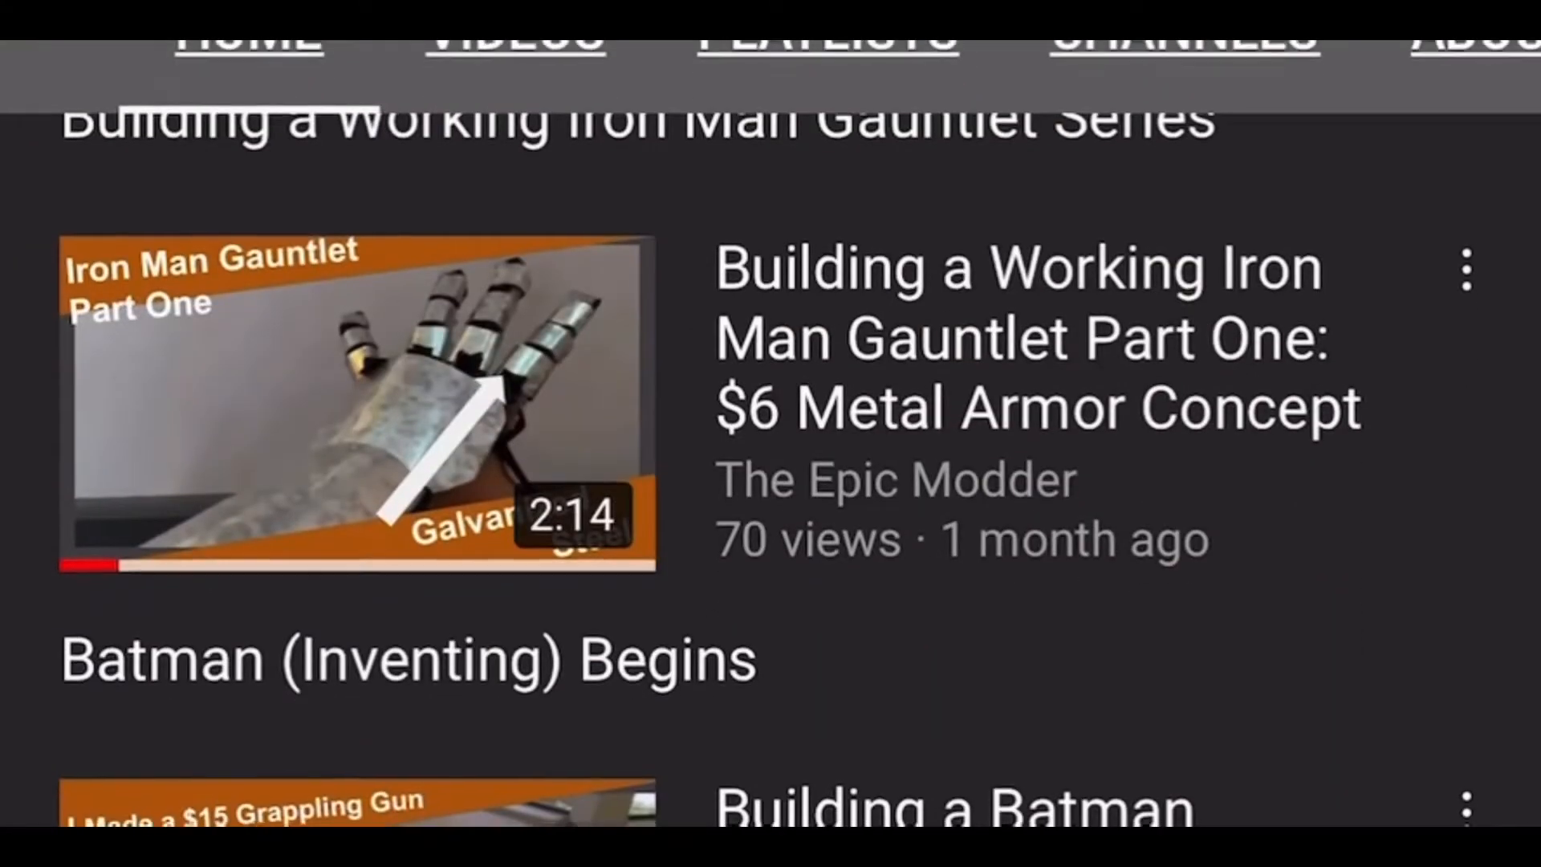
{"action": "scroll", "scroll_direction": "down", "scroll_amount": 3}
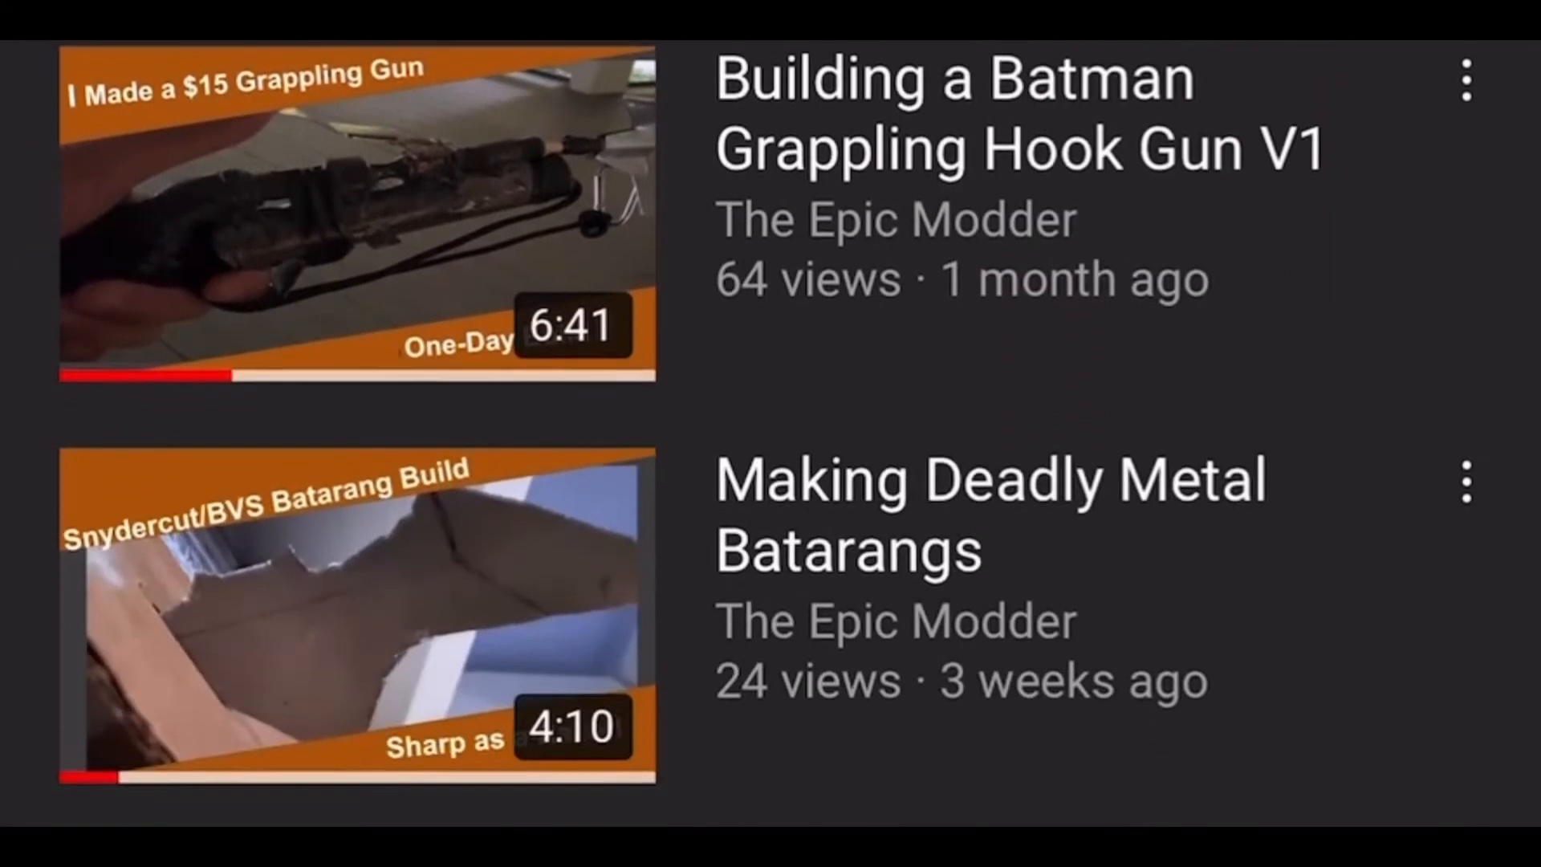
{"action": "scroll", "scroll_direction": "down", "scroll_amount": 3}
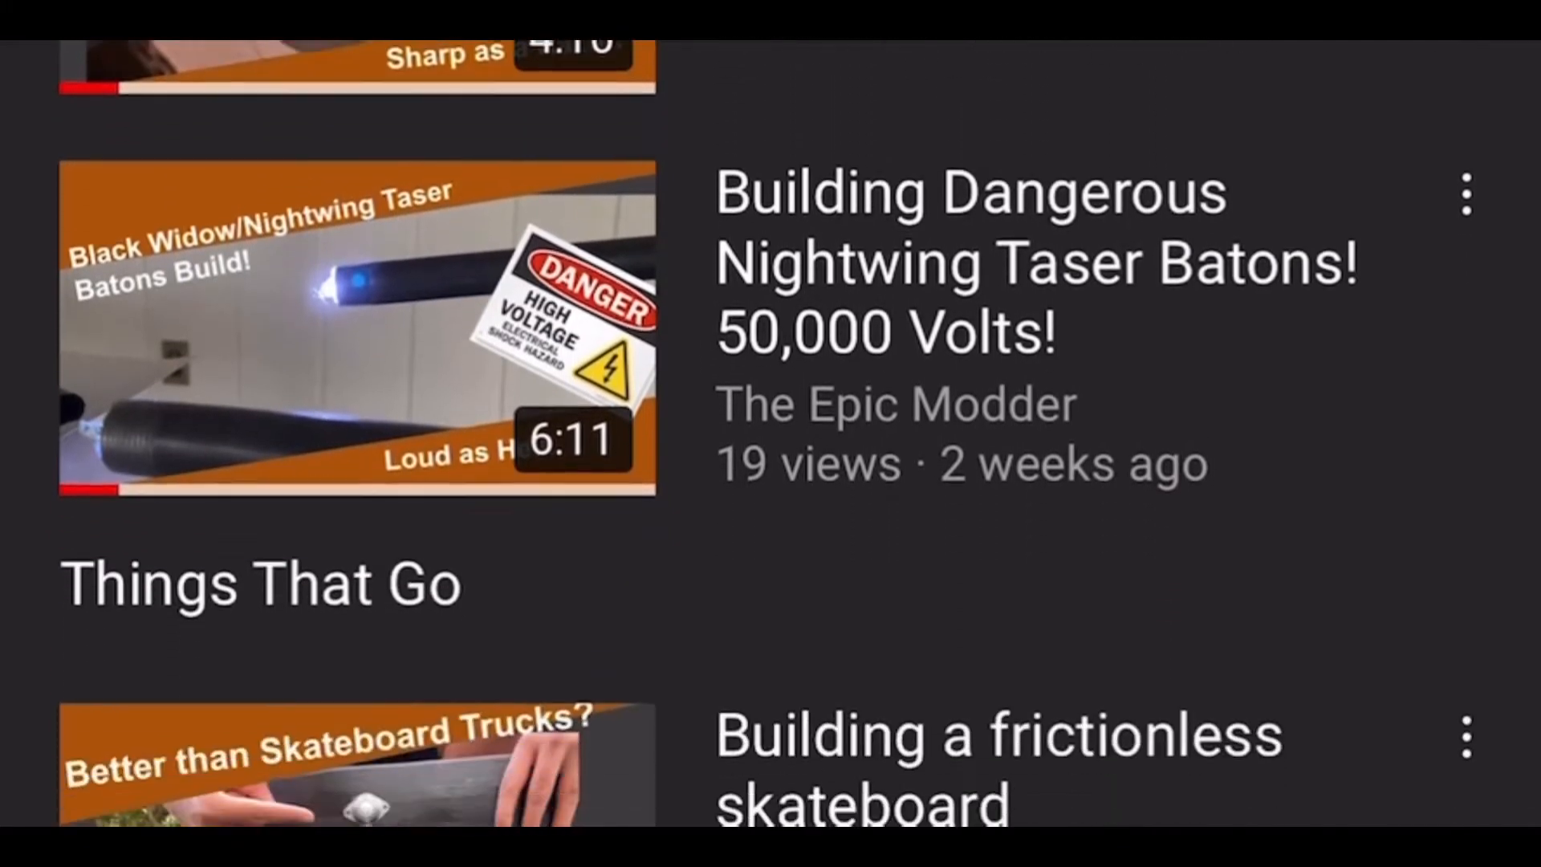
{"action": "scroll", "scroll_direction": "down", "scroll_amount": 3}
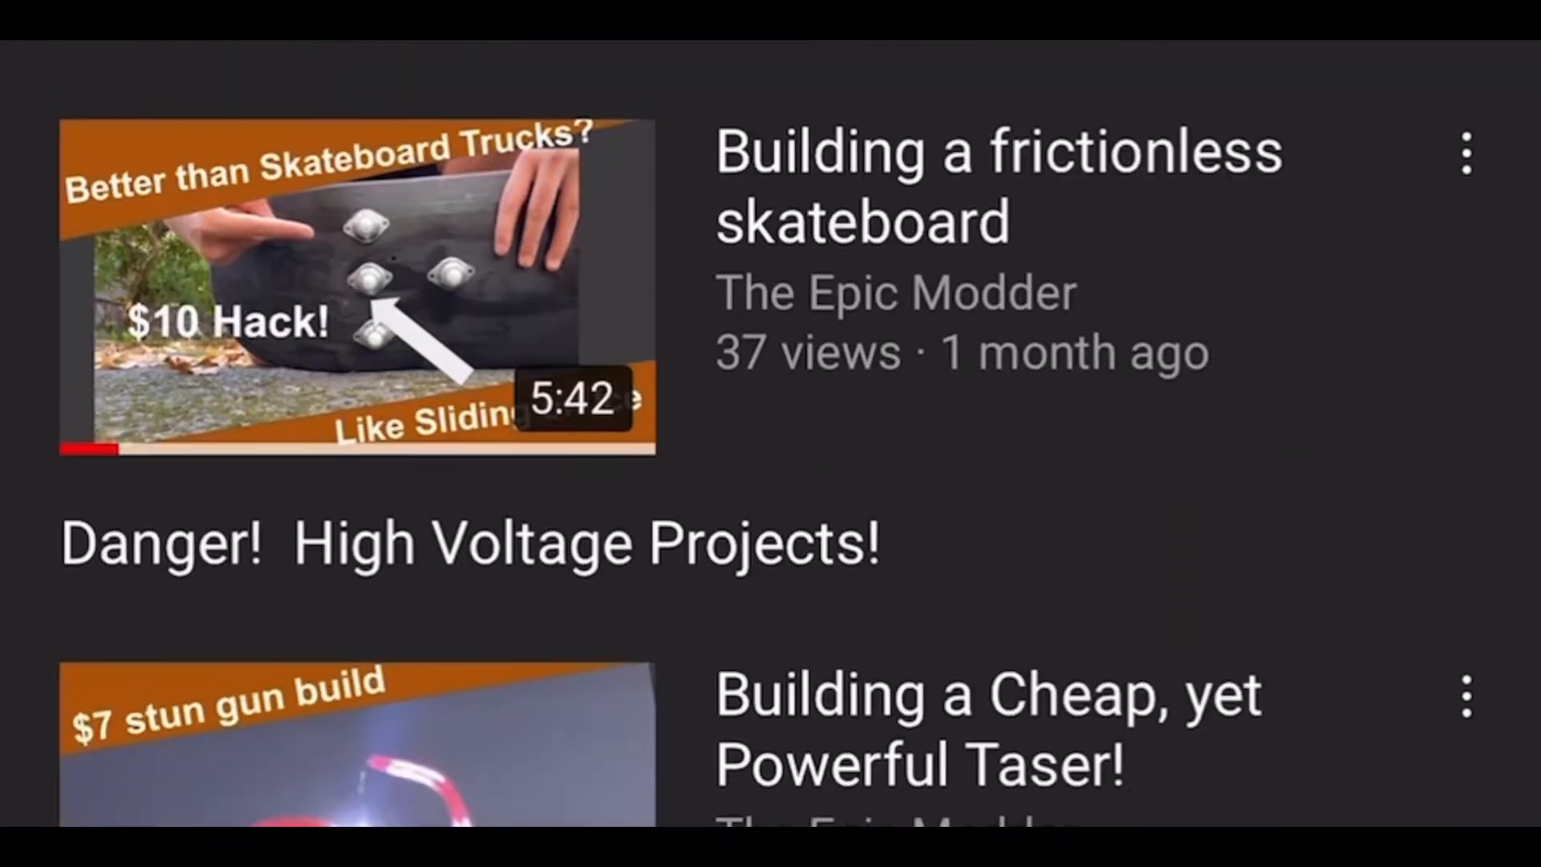
{"action": "scroll", "scroll_direction": "down", "scroll_amount": 3}
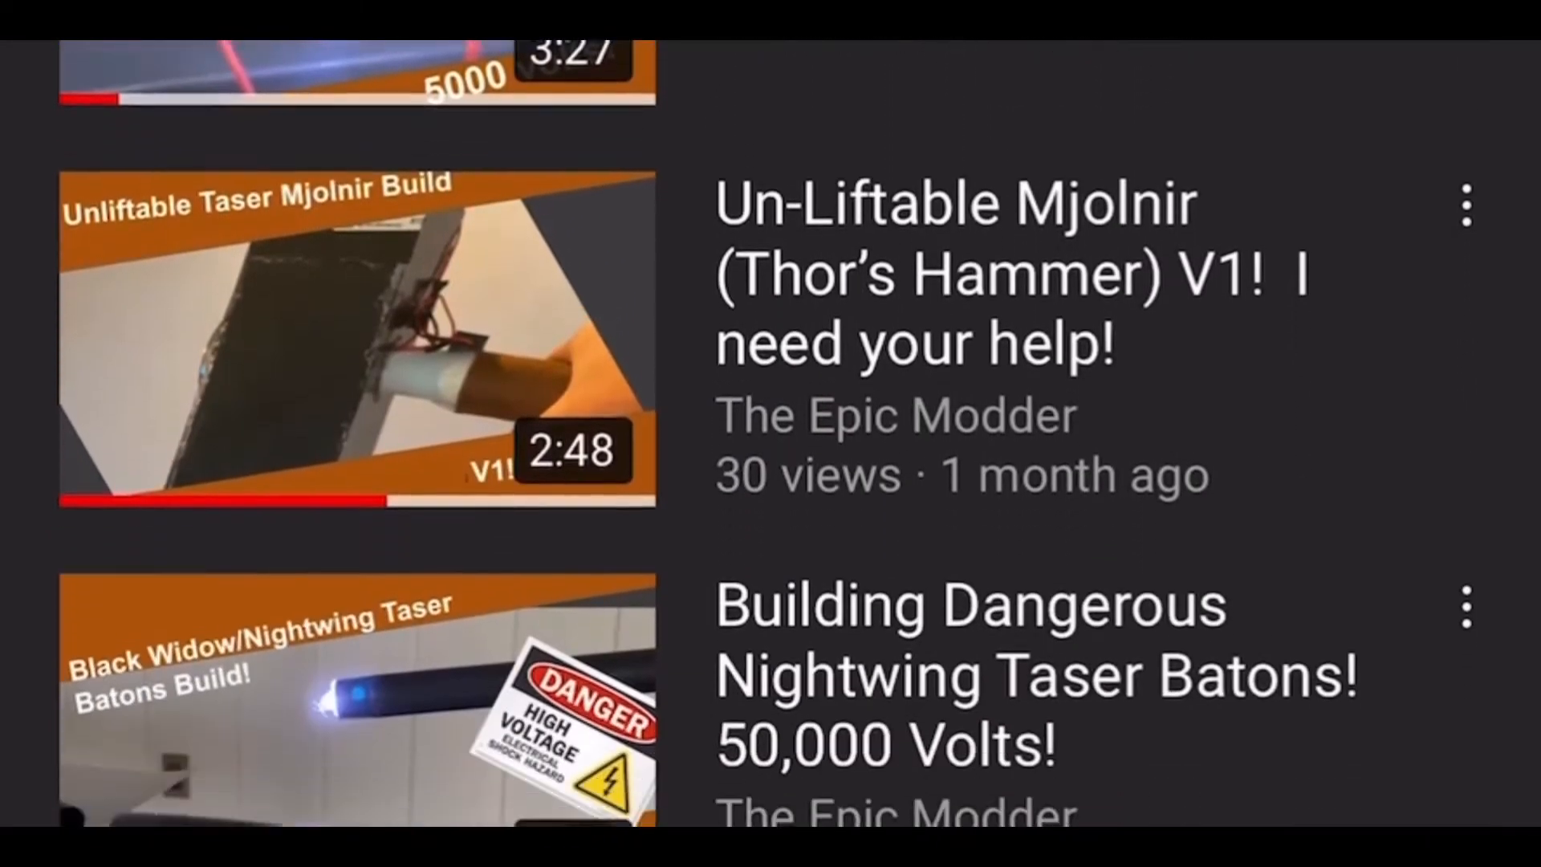